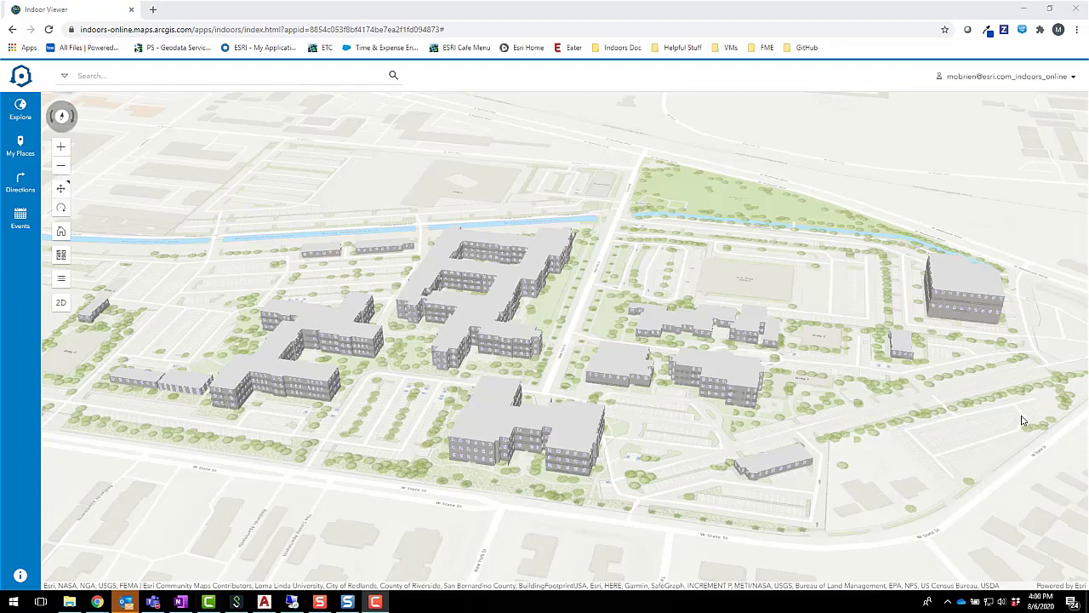
- Select Building L on the 3D campus and filter the floor picker to a single level
left_click_drag(1025, 421, 872, 401)
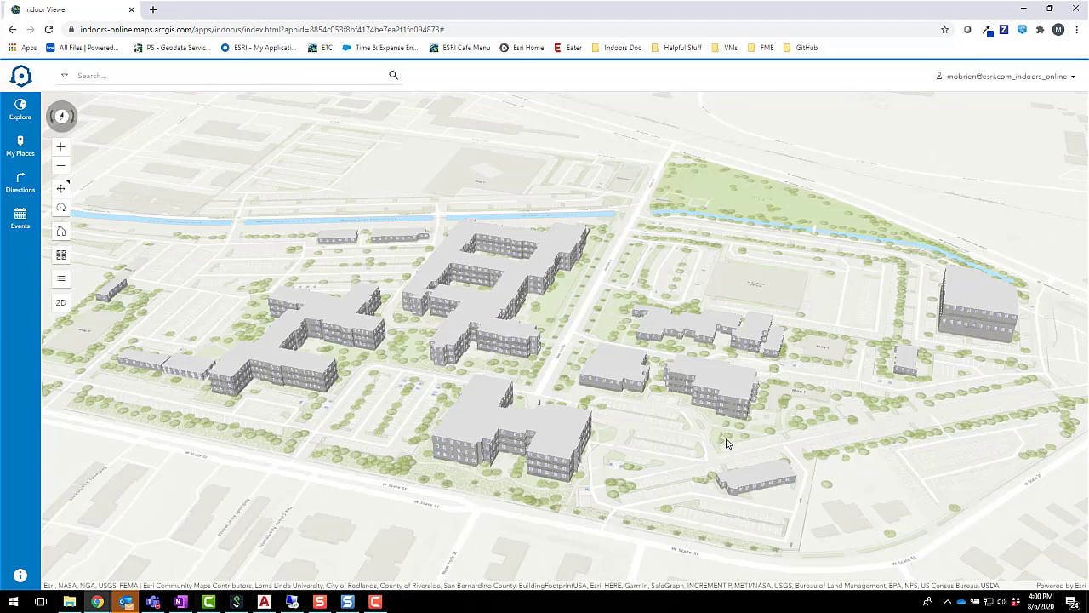
left_click(715, 383)
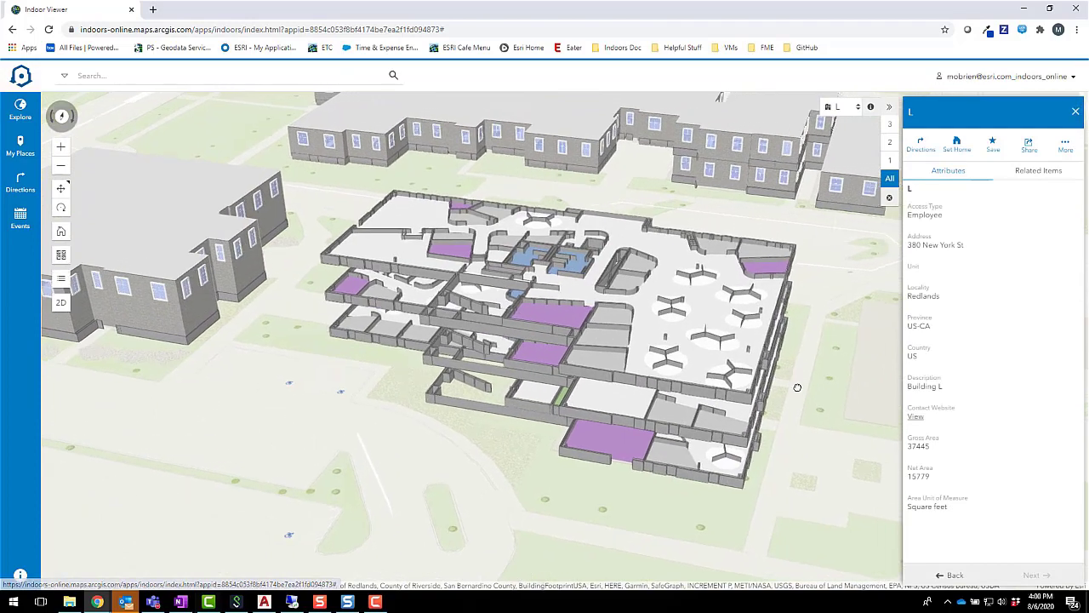
left_click(890, 162)
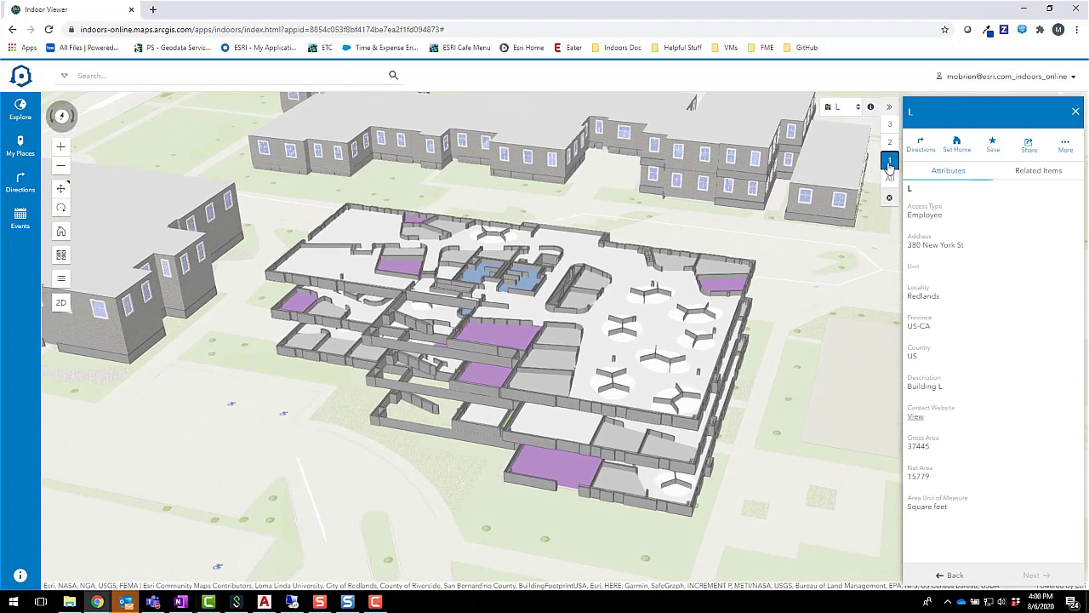
left_click(888, 143)
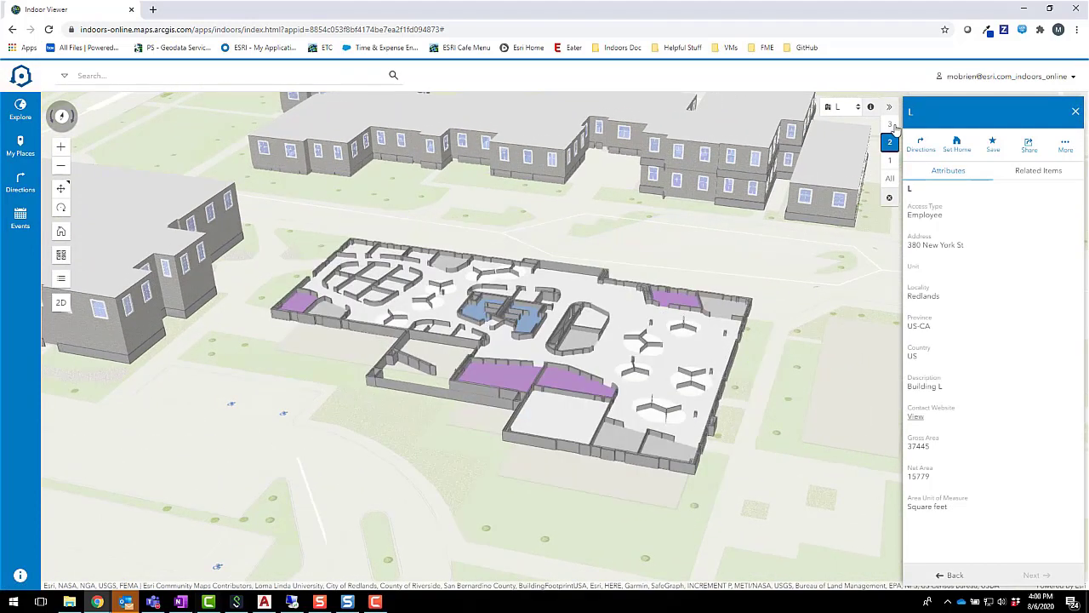
left_click(891, 160)
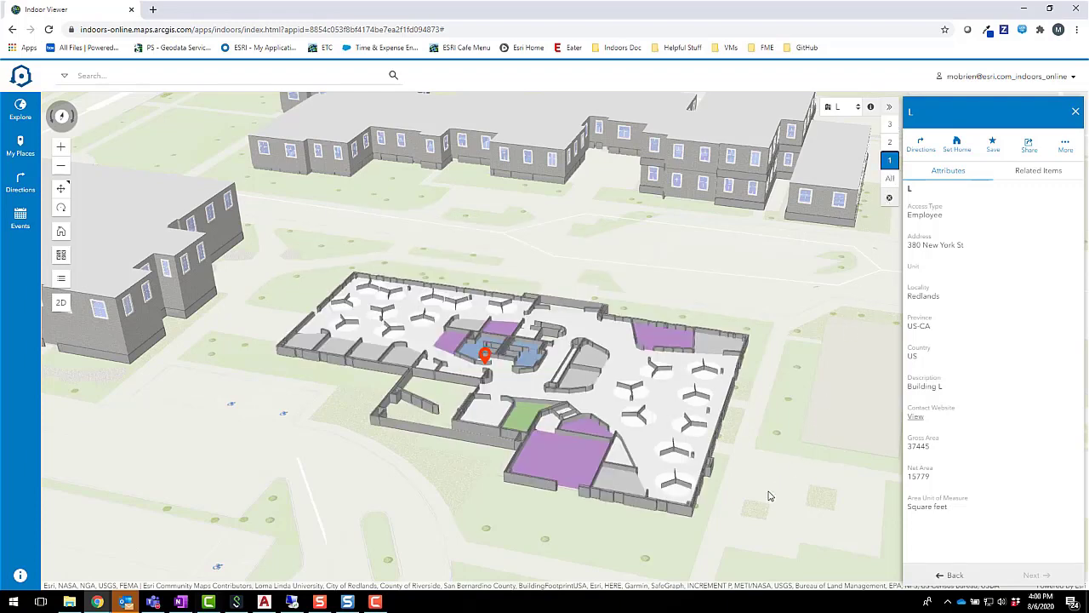
mouse_move(770, 493)
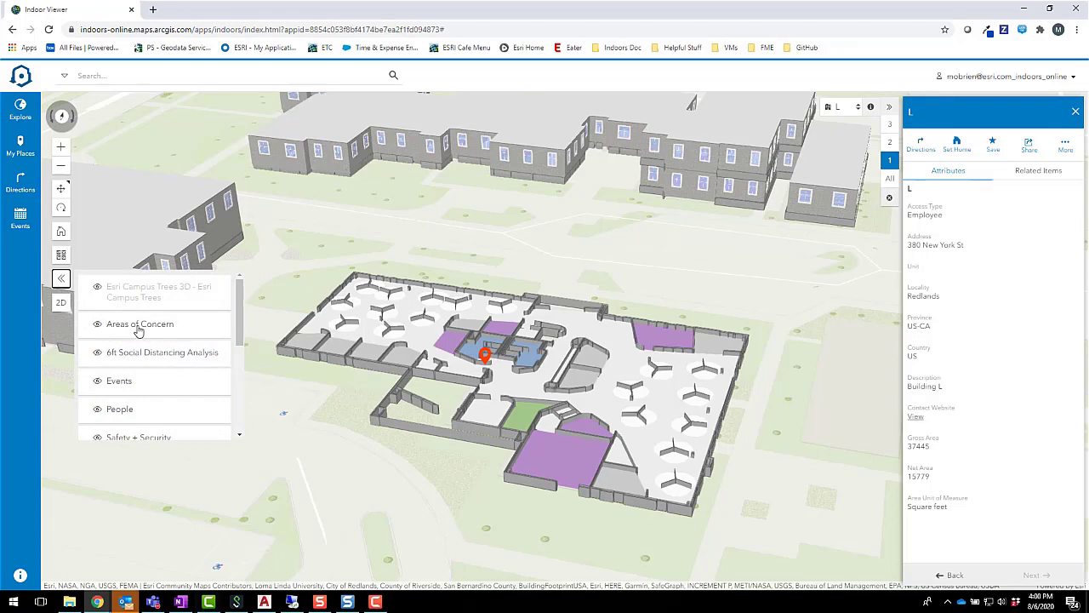
- Turn on the 6ft Social Distancing Analysis and Areas of Concern layers
left_click(97, 353)
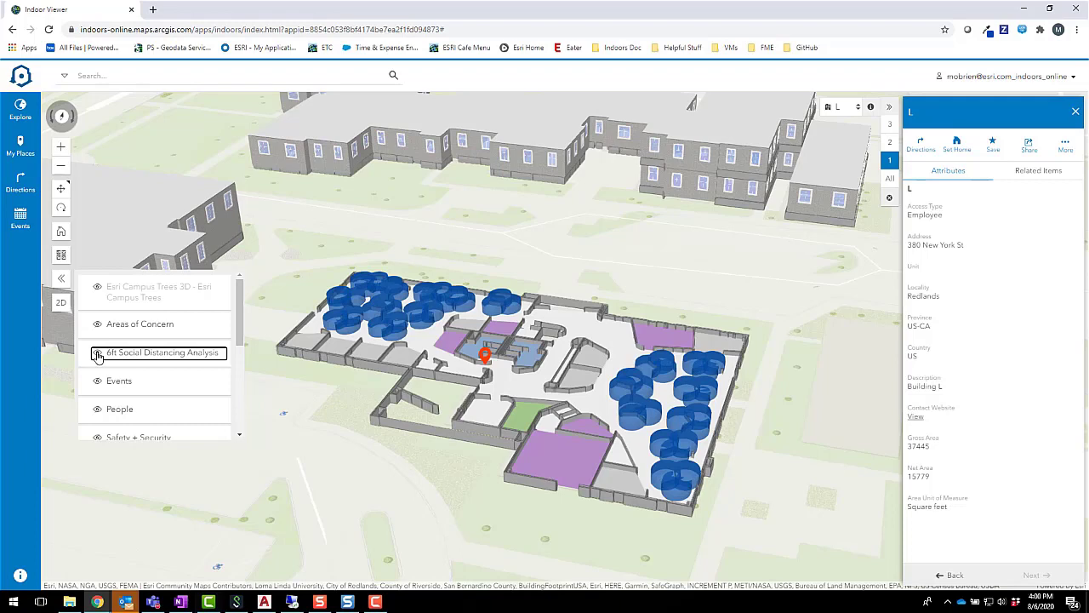
mouse_move(104, 337)
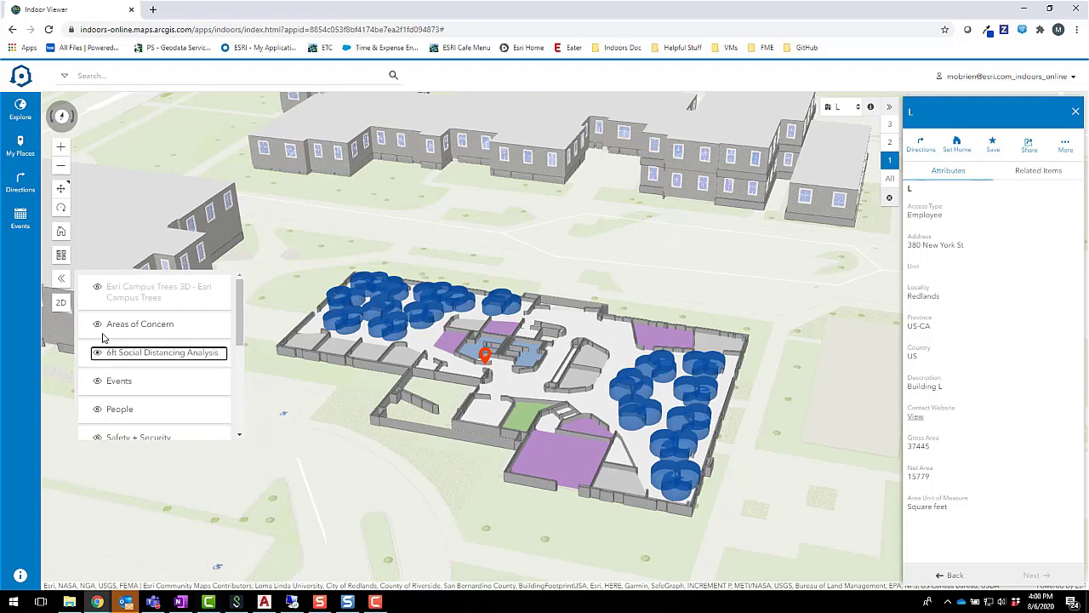
left_click(140, 324)
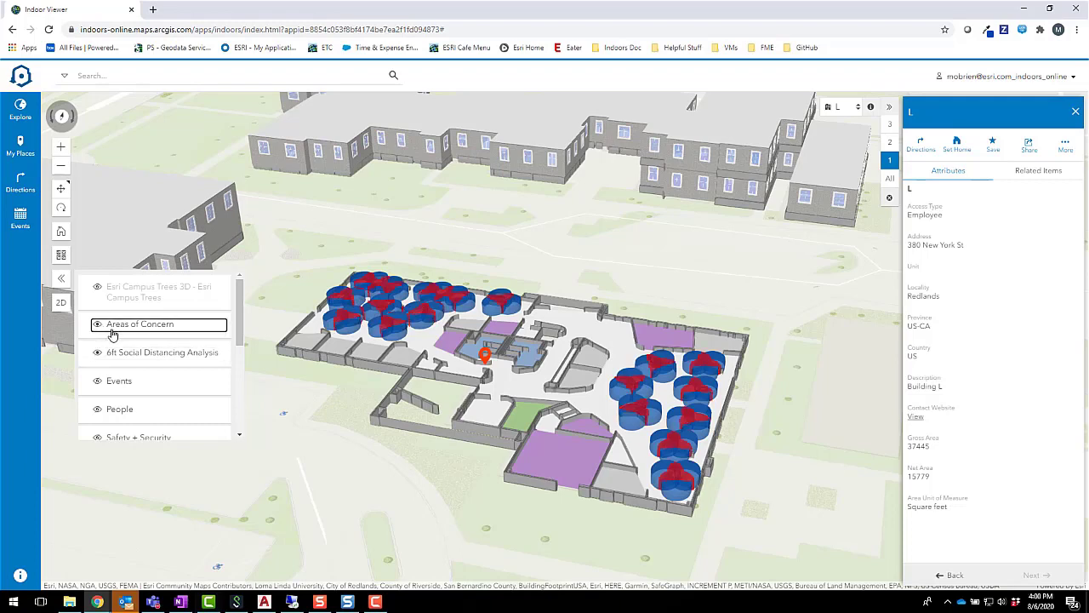
mouse_move(100, 313)
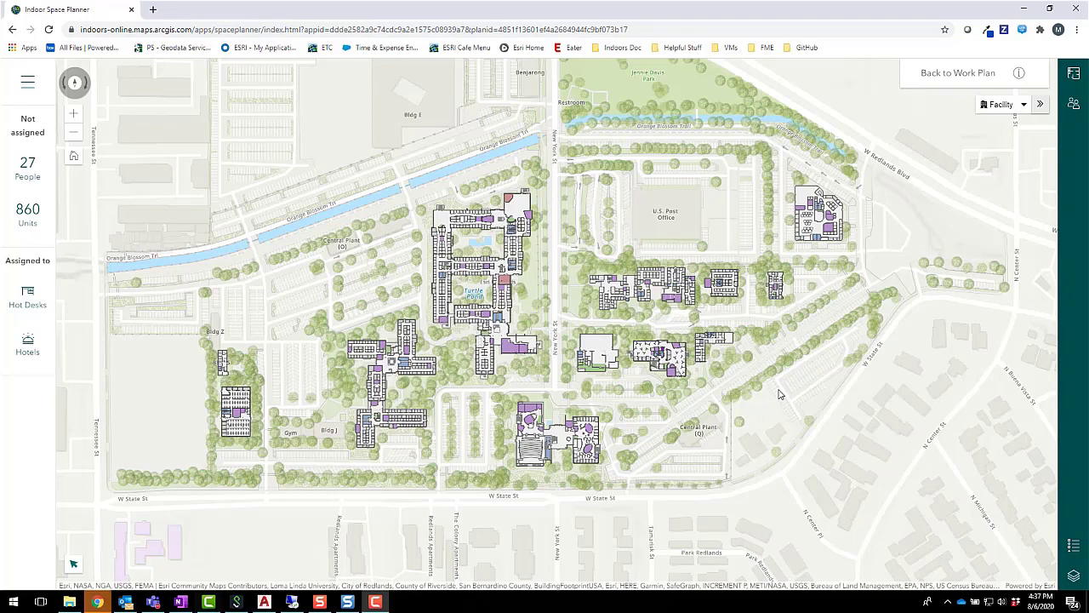
- Unassign the 22 occupants of Building L's cubicle area and confirm Remove Assignments
left_click(1025, 103)
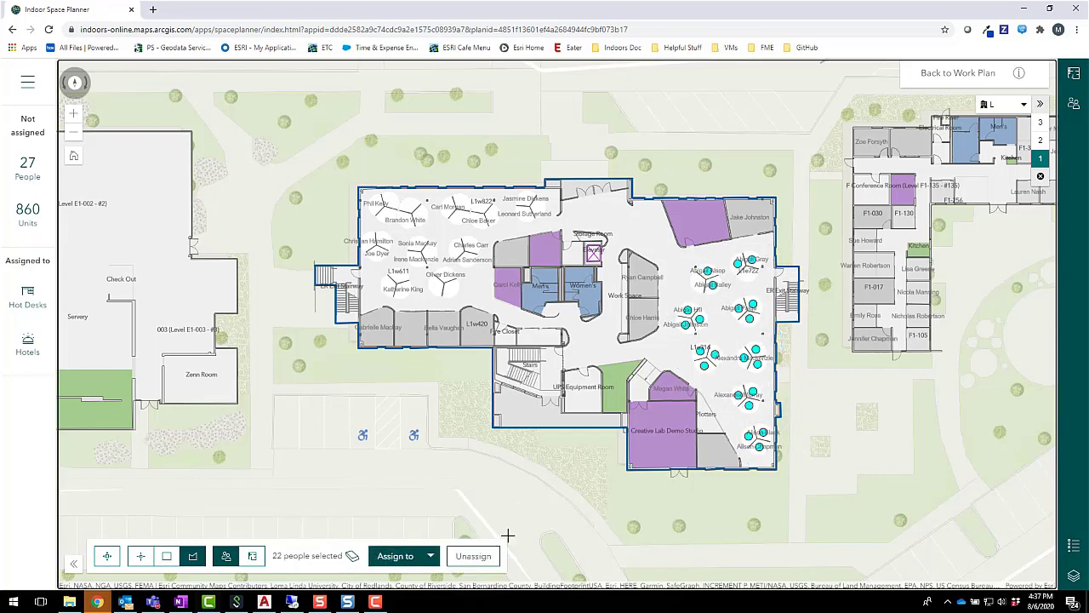
left_click(473, 555)
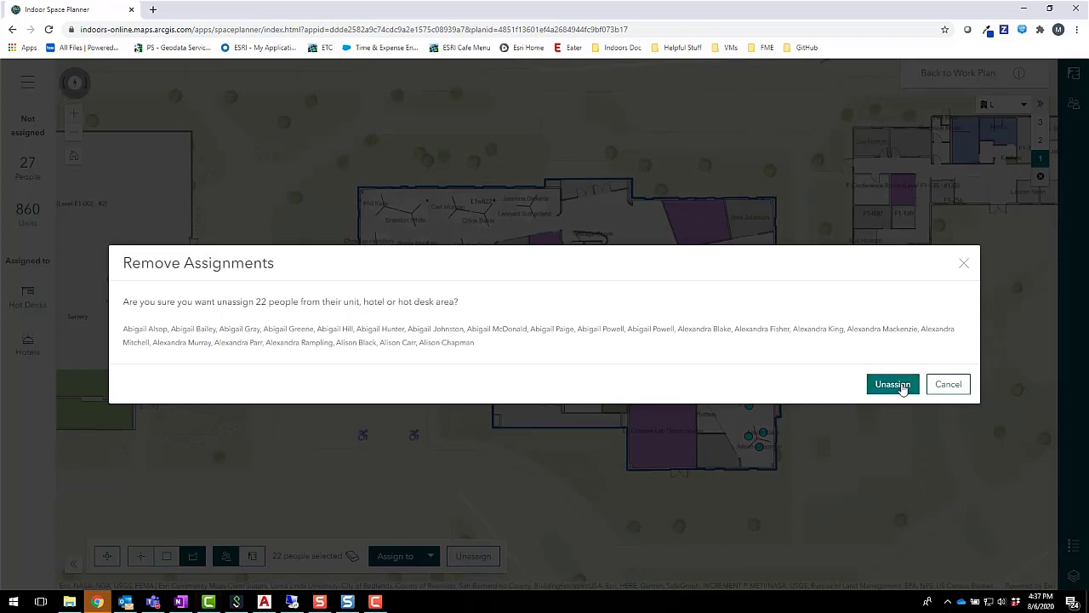
left_click(891, 385)
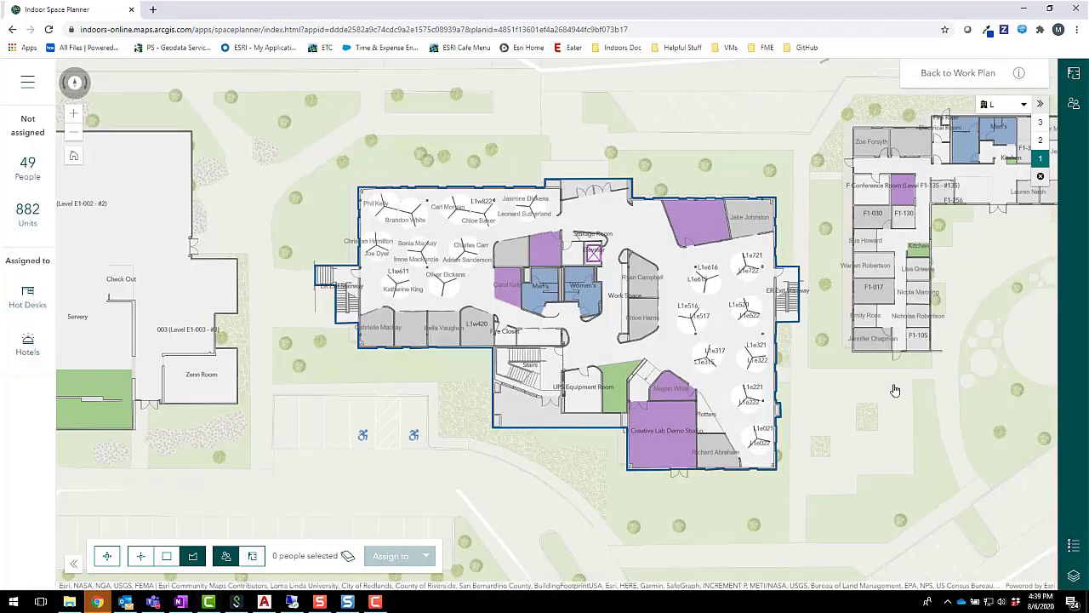
- Zoom to the empty cubicle area and show the People panel of unassigned staff
left_click(1074, 102)
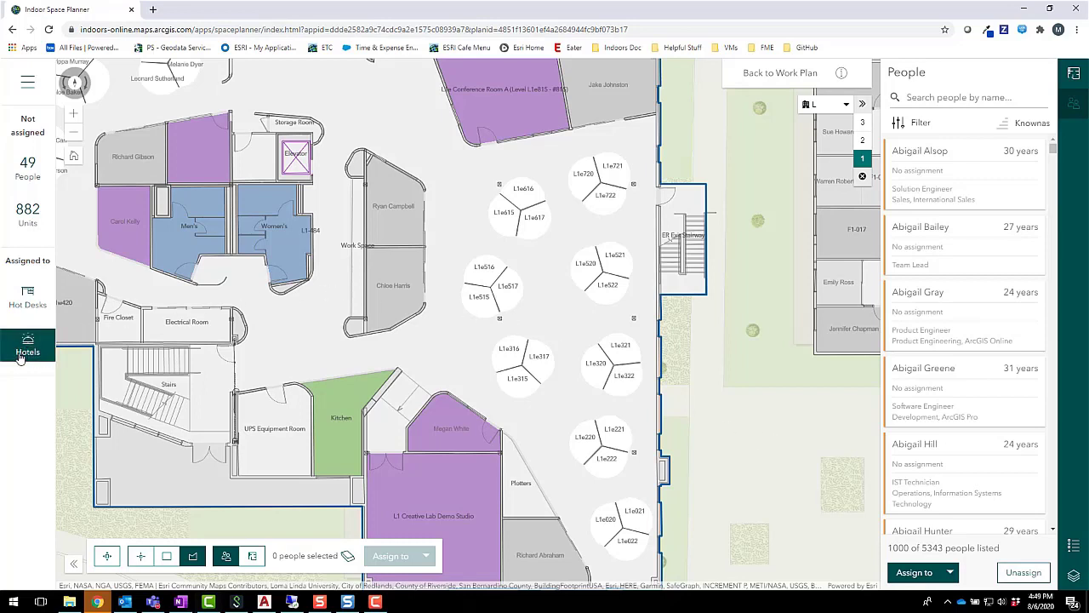
mouse_move(27, 349)
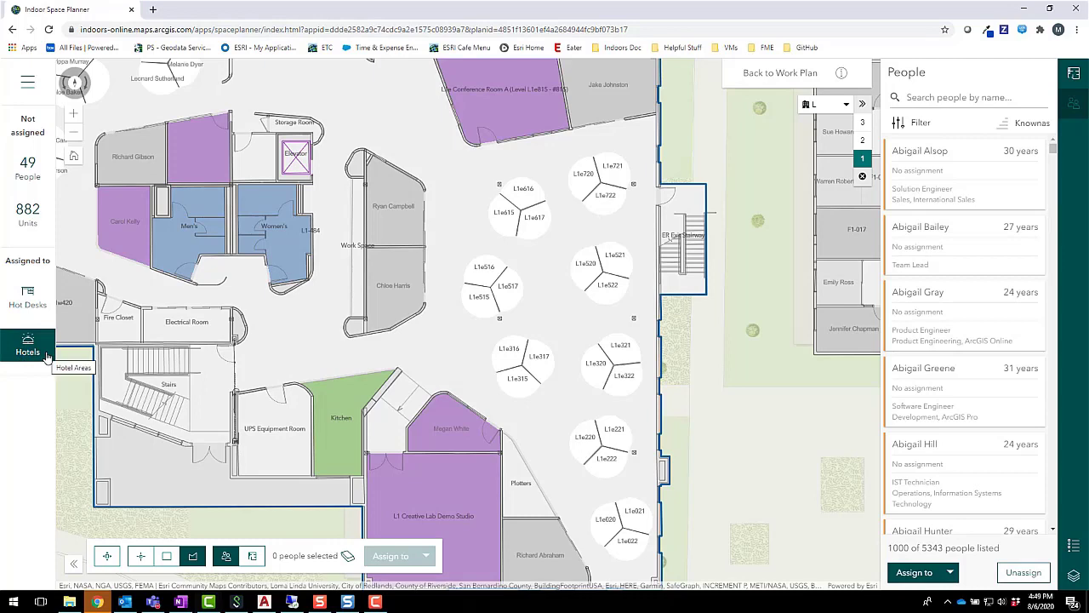
- Add a new hotel area named Marketing Hotel to the plan's Hotels list
left_click(27, 344)
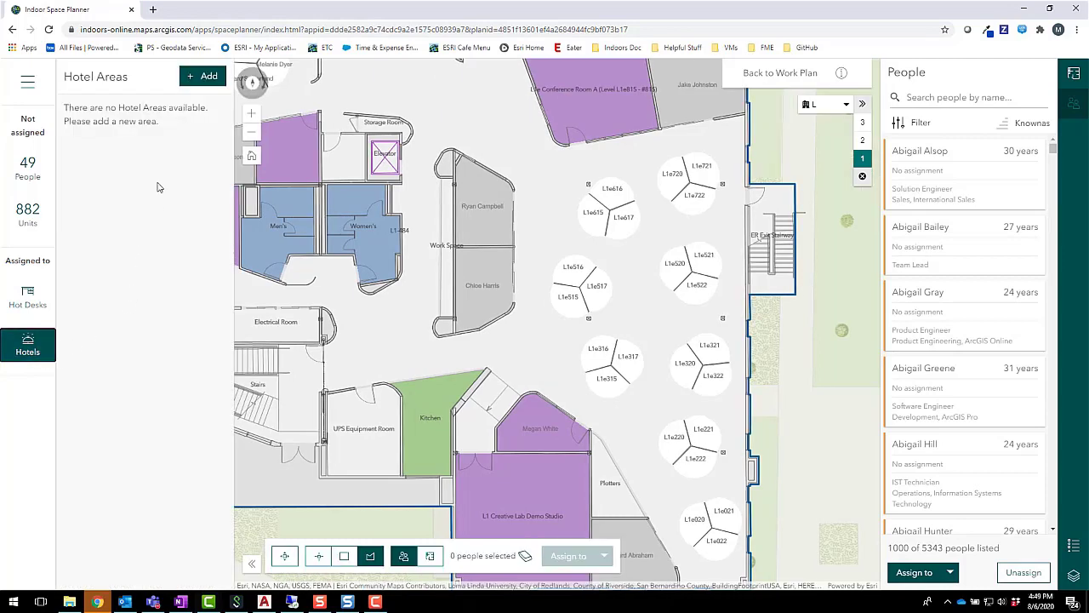
left_click(203, 74)
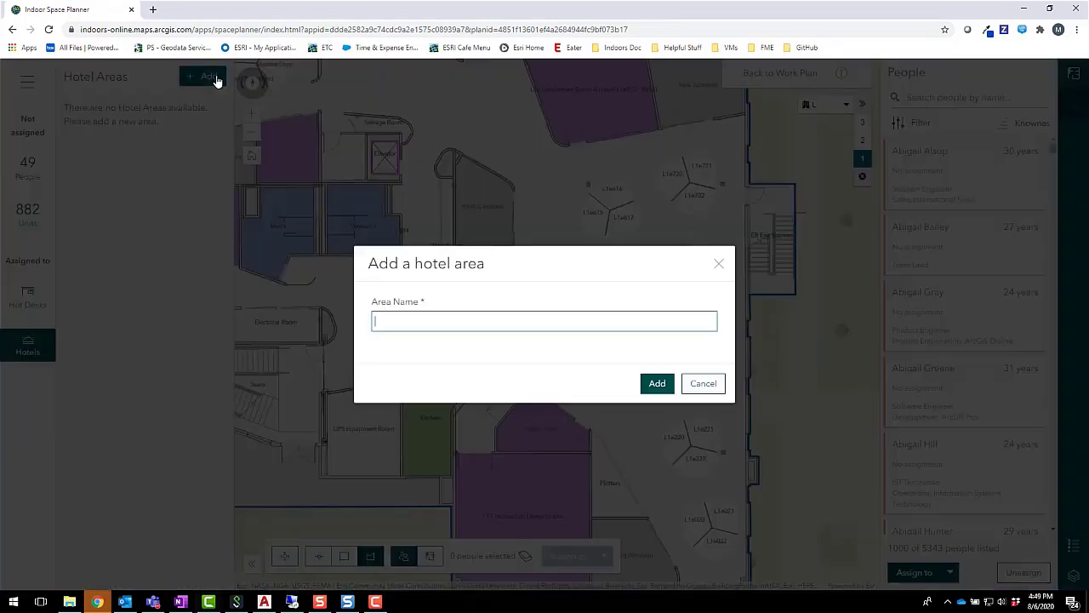
type("Mar")
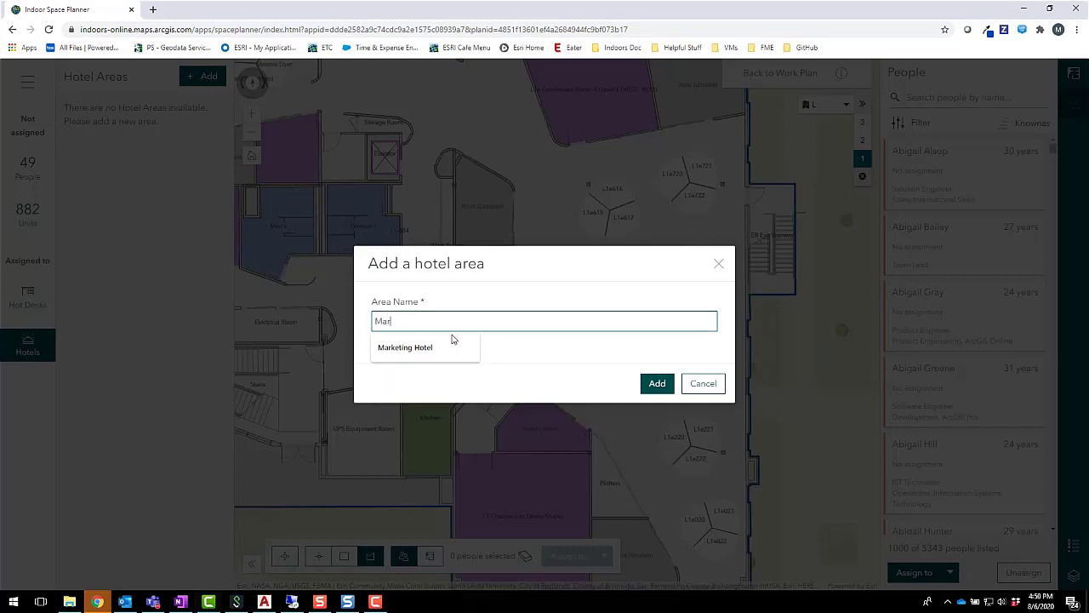
left_click(405, 348)
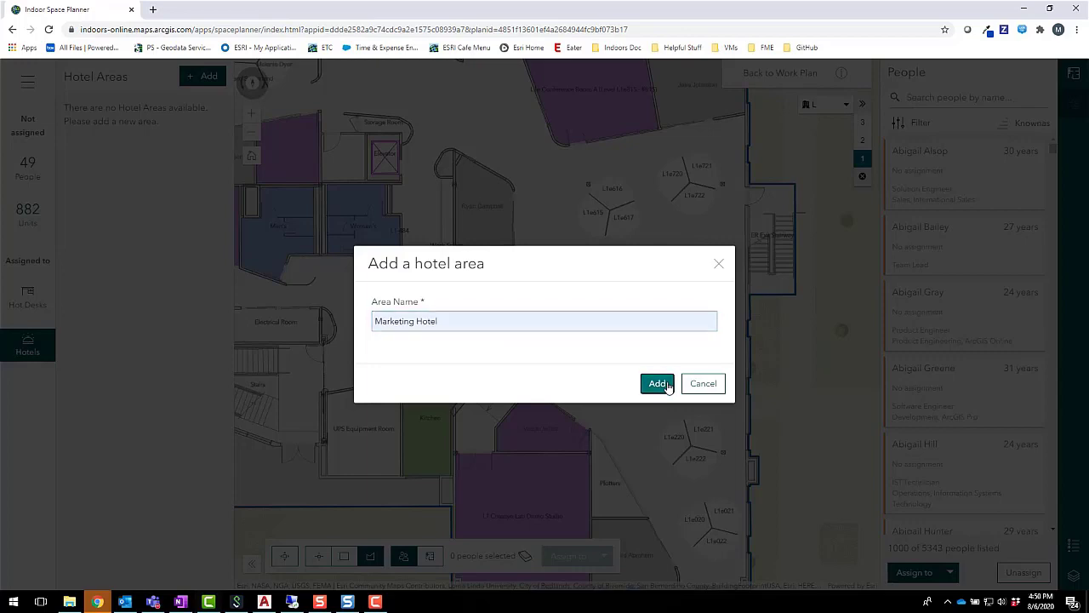
left_click(657, 383)
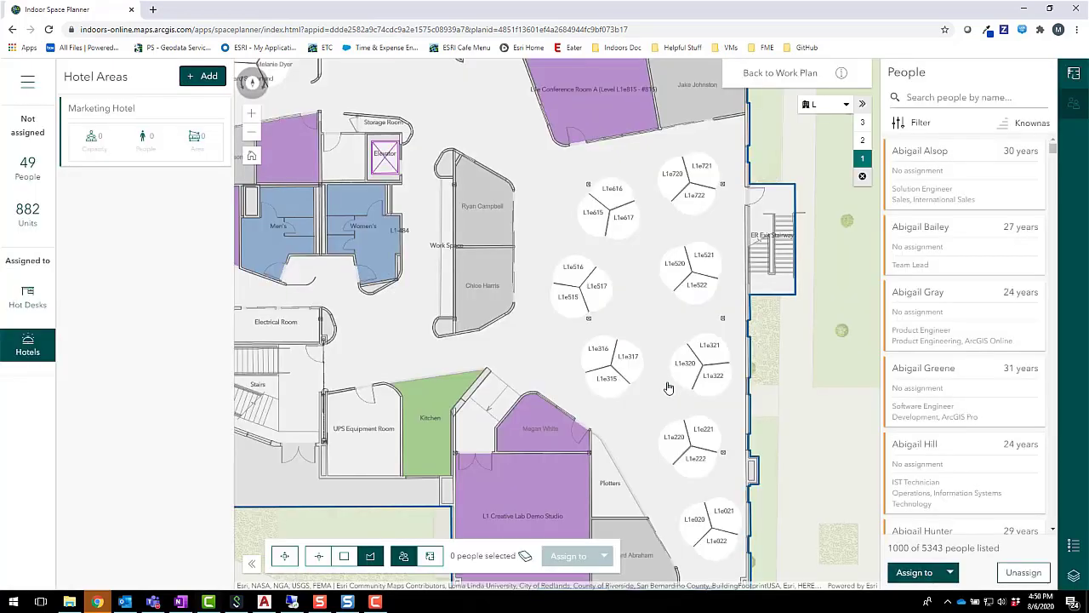
mouse_move(440, 546)
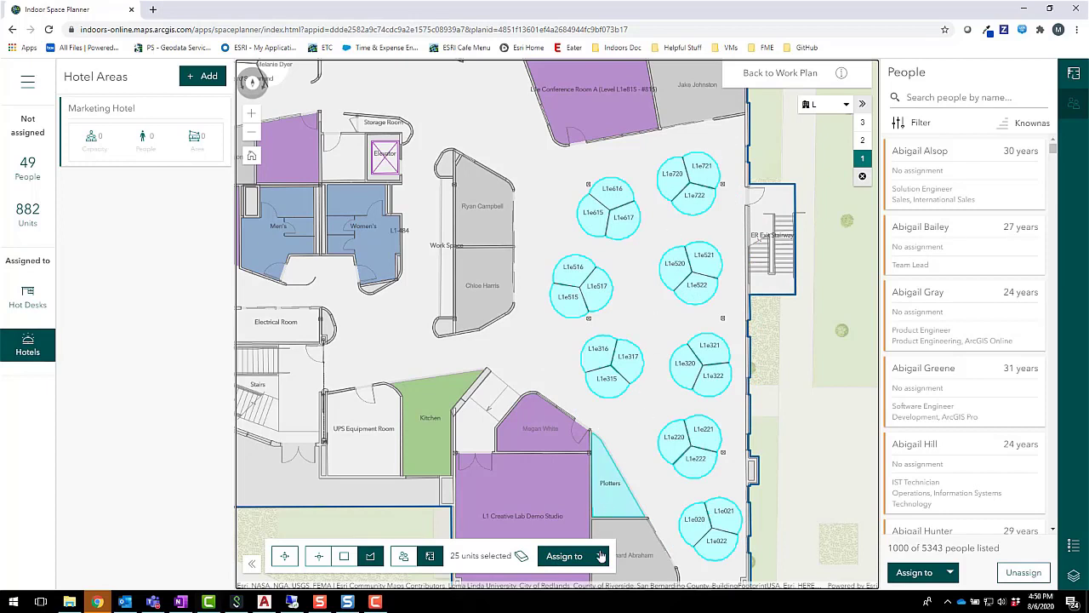
- Assign the 25 selected cubicles to the Marketing Hotel area
left_click(599, 554)
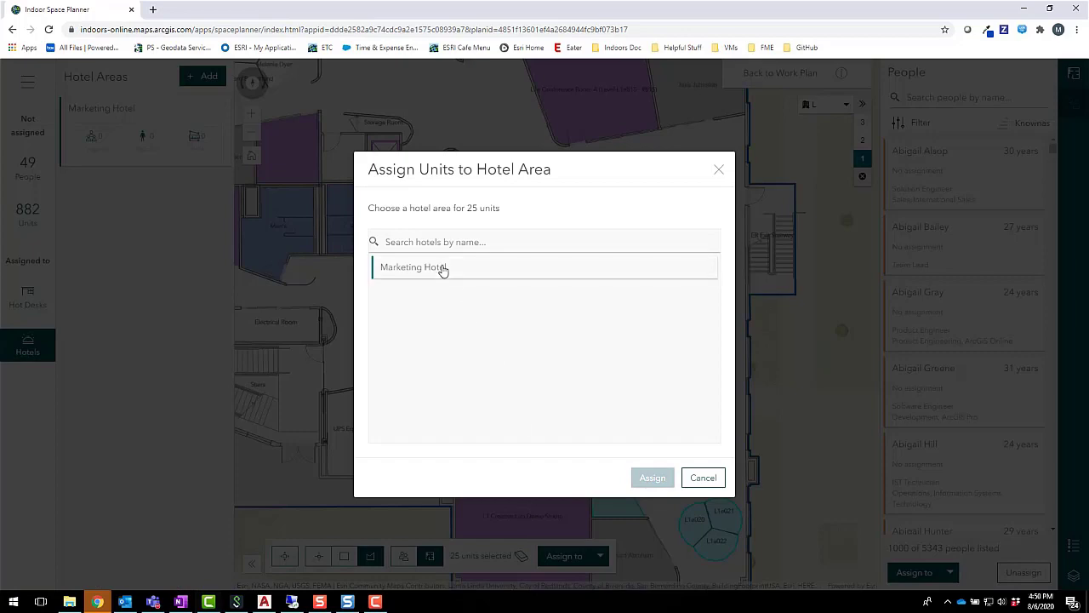
left_click(652, 476)
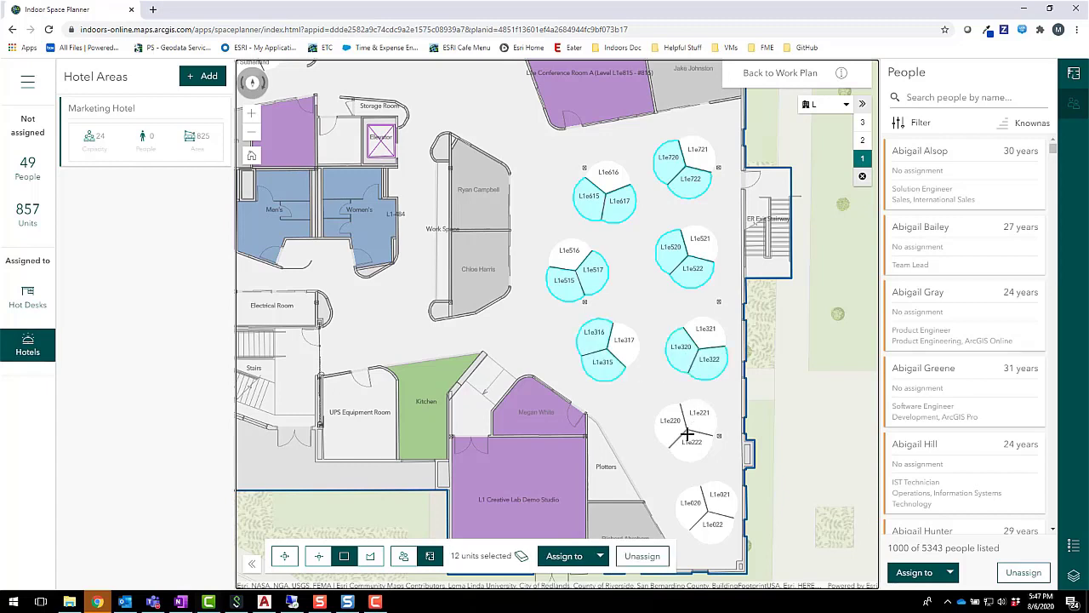
- Unassign alternating cubicles so the remaining hotel desks are spaced apart
left_click(687, 433)
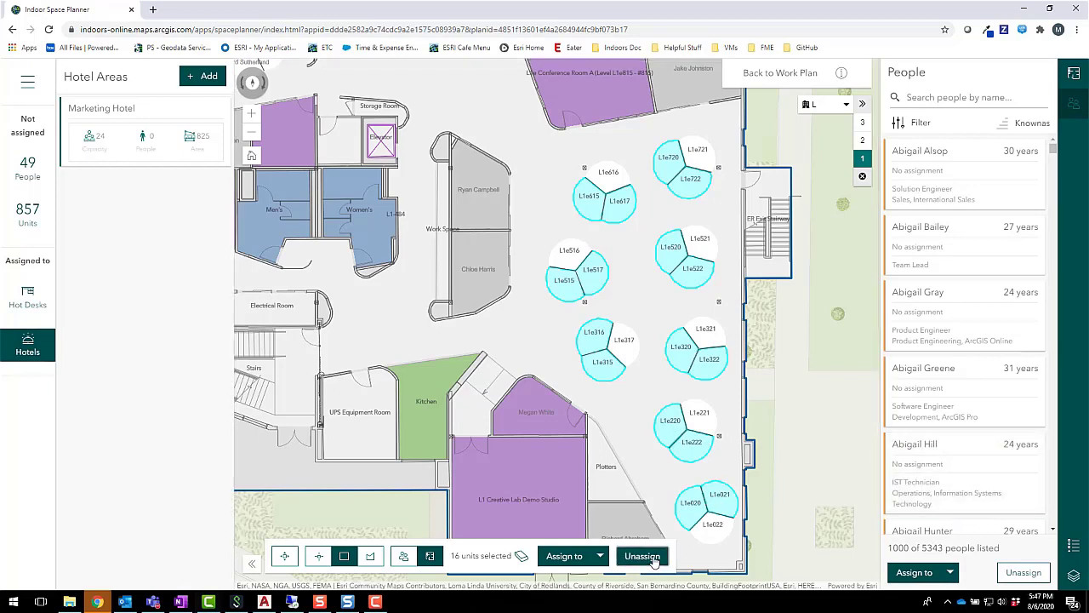
left_click(642, 555)
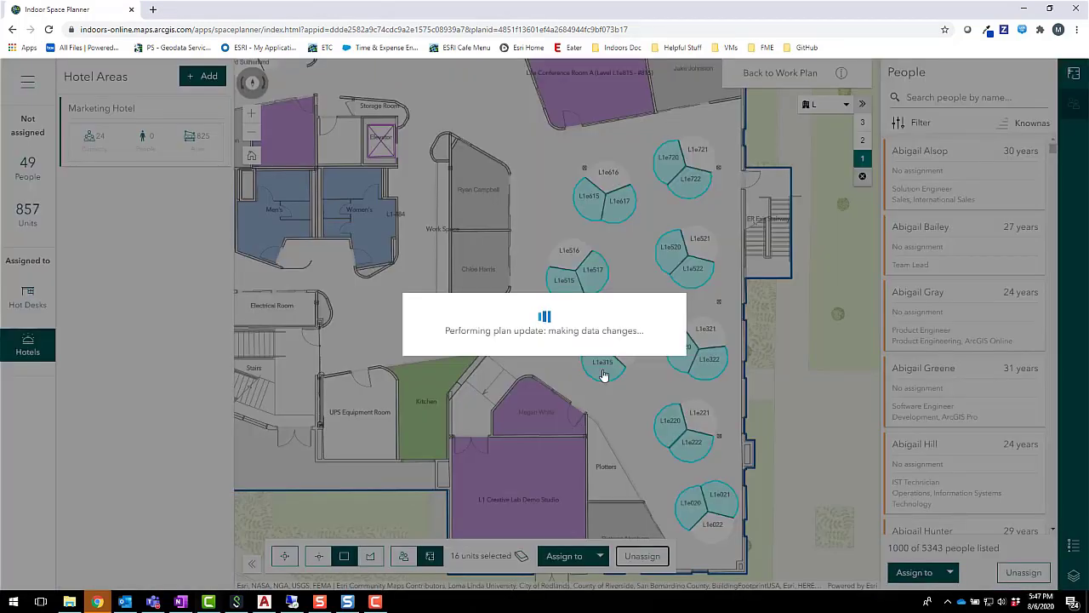
left_click(641, 555)
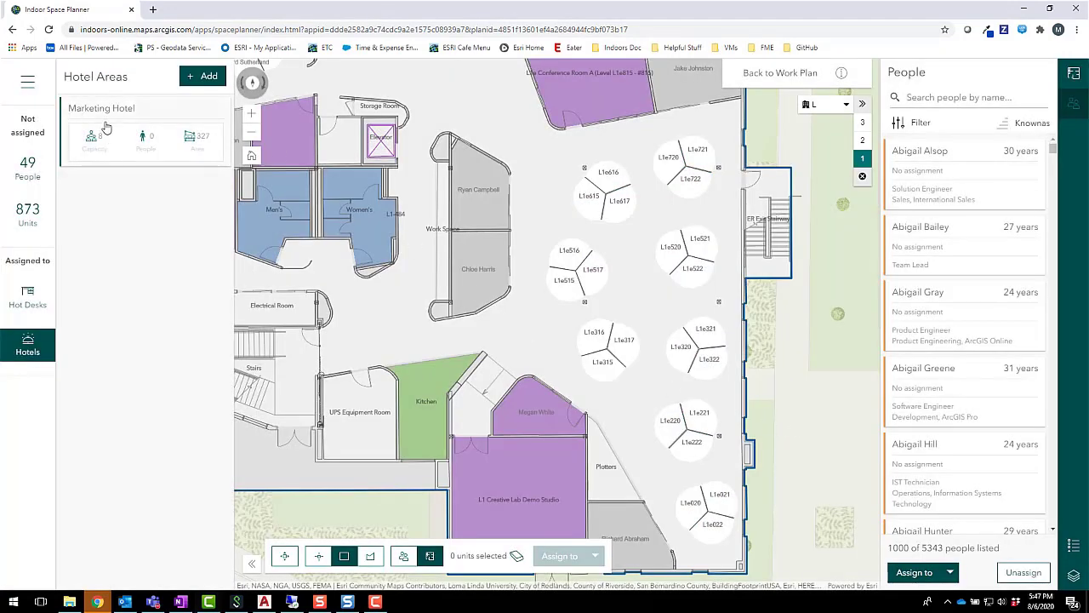
mouse_move(120, 169)
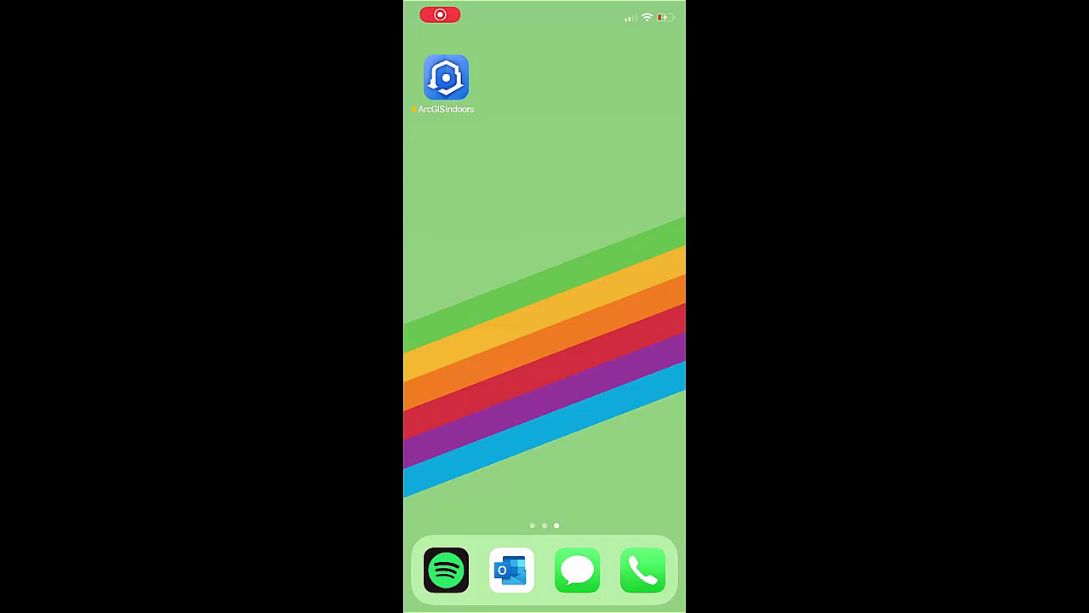
- Set Hotel booking criteria to Office Cubicle in the Marketing Hotel area
left_click(446, 78)
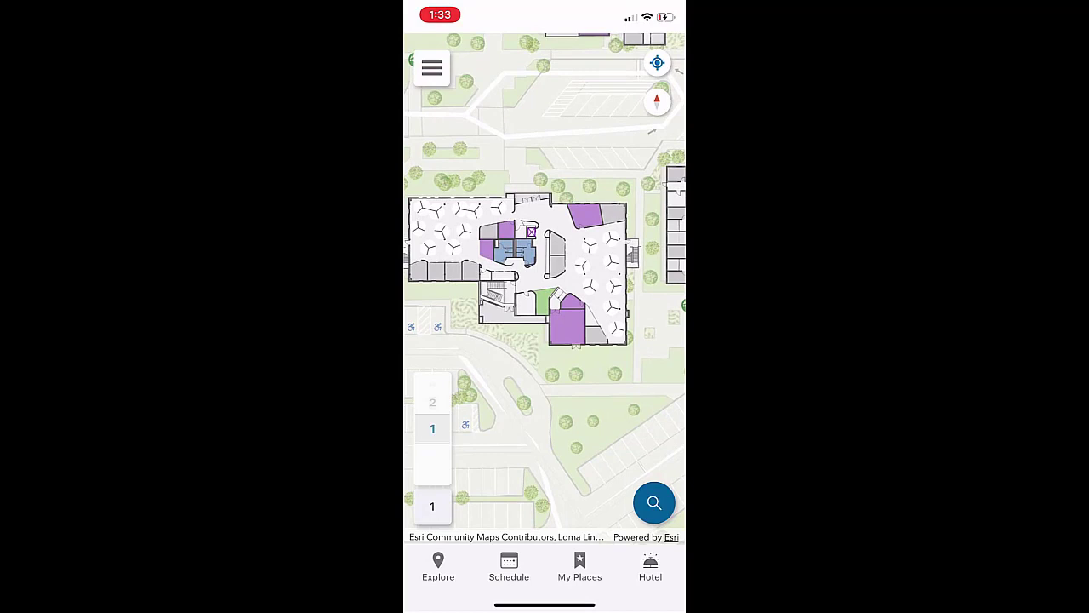
left_click(651, 569)
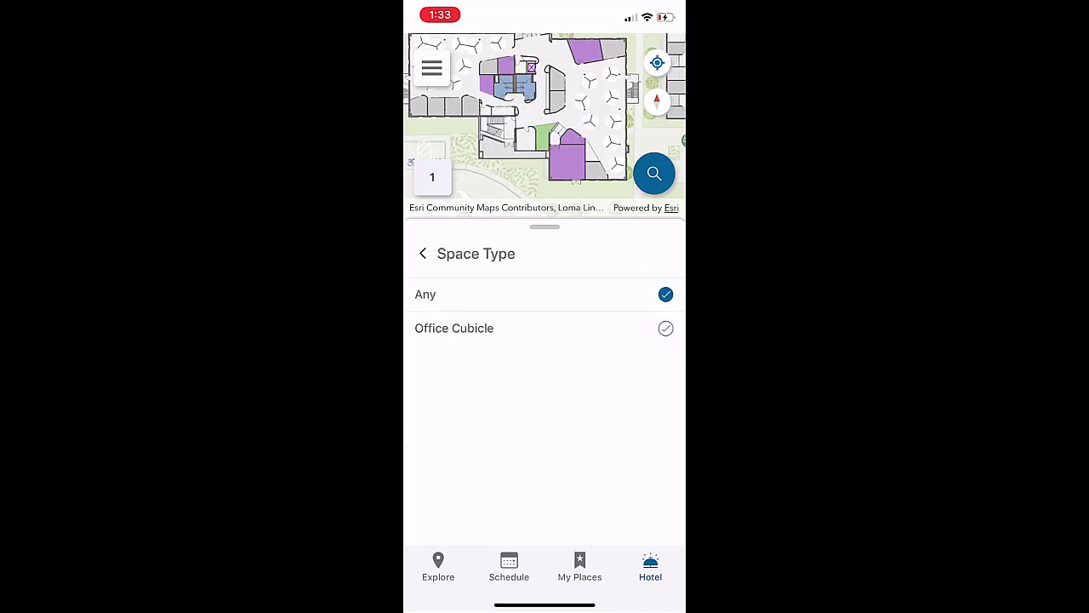
left_click(422, 254)
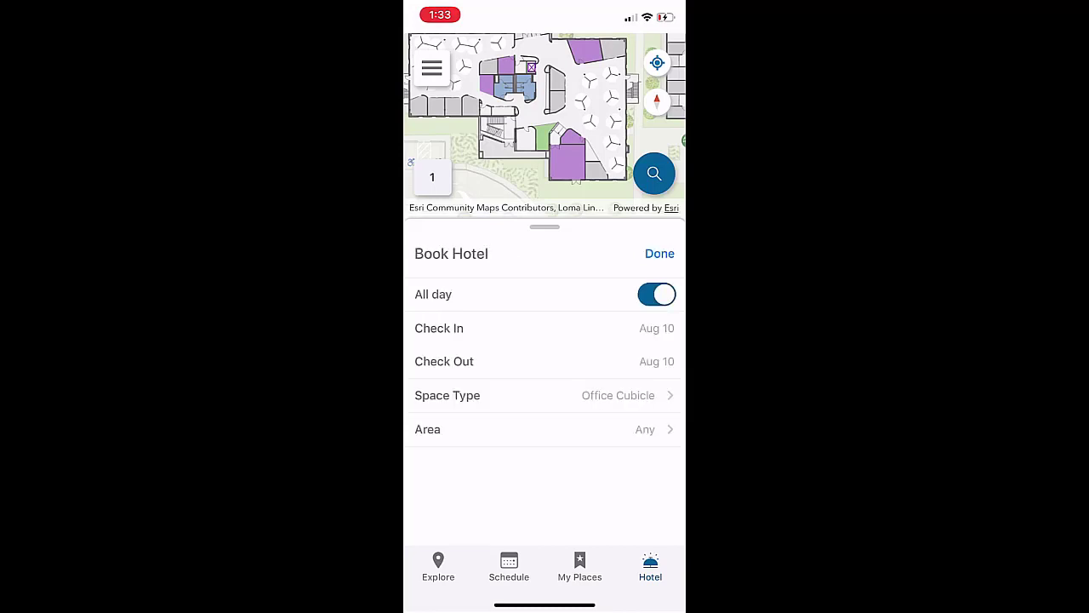
left_click(545, 429)
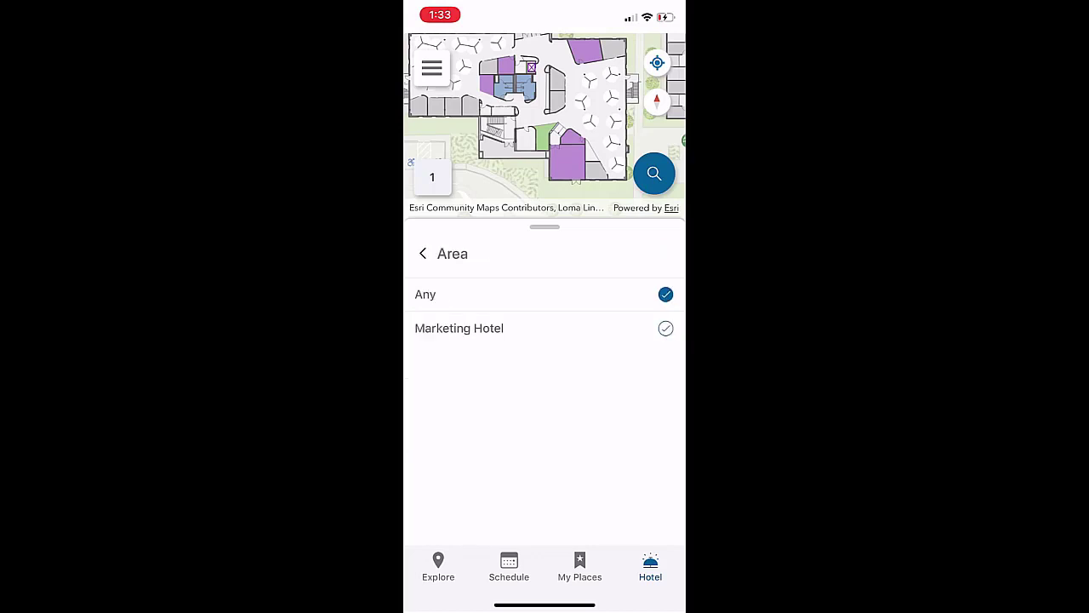
left_click(422, 253)
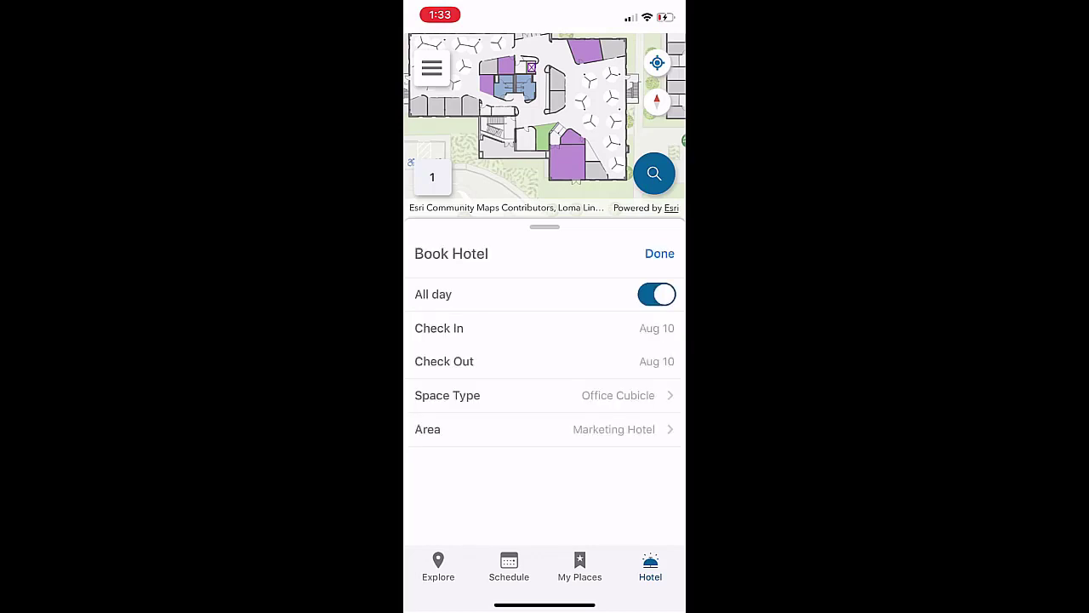
left_click(661, 254)
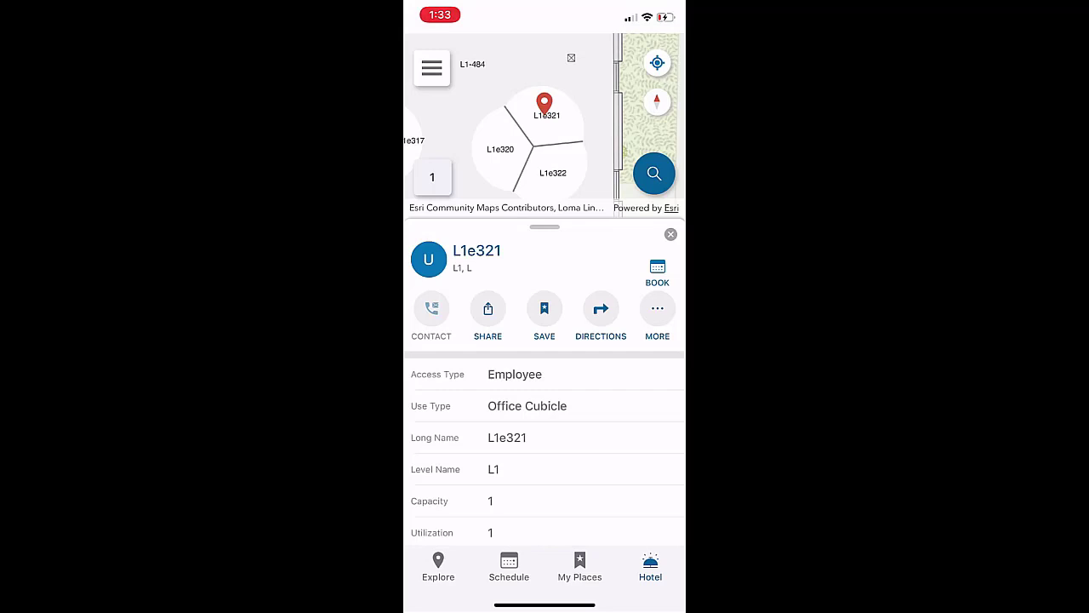
- Book cubicle L1e321 for Aug 10 and accept the reservation confirmation
left_click(657, 270)
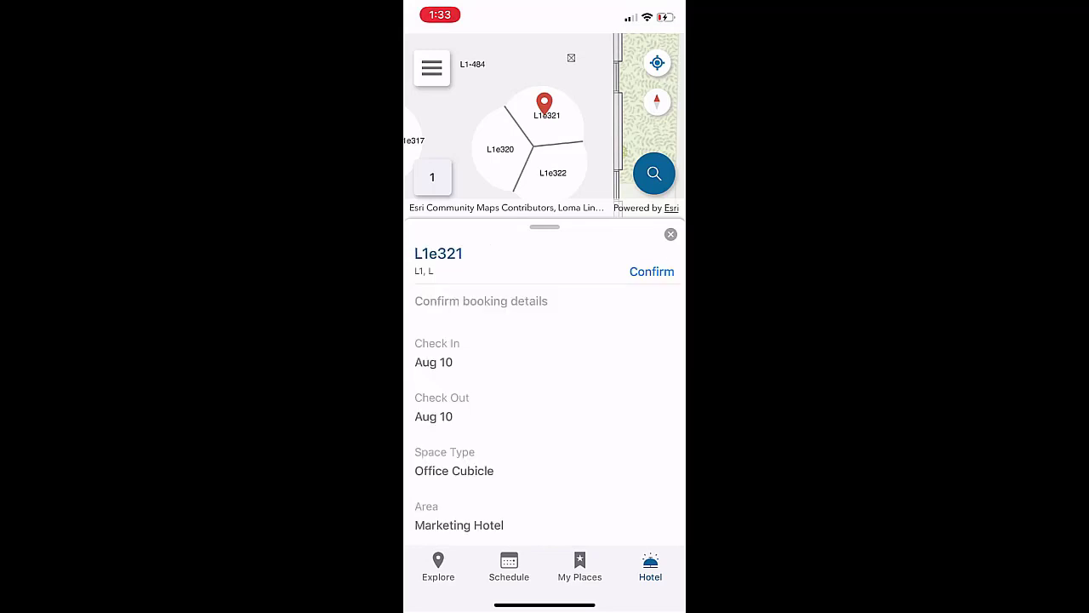
left_click(650, 273)
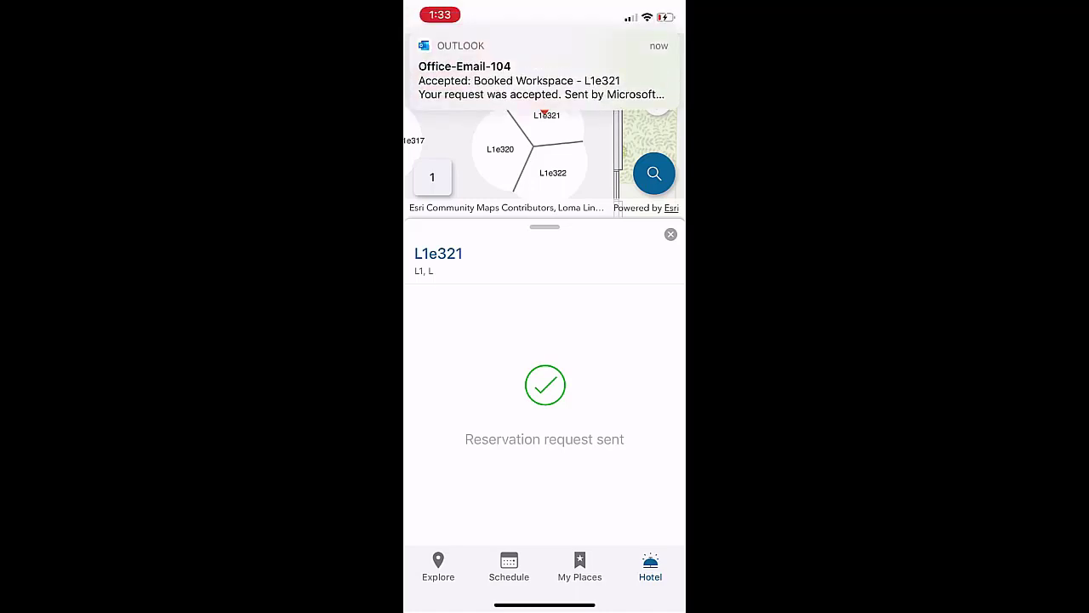
left_click(671, 235)
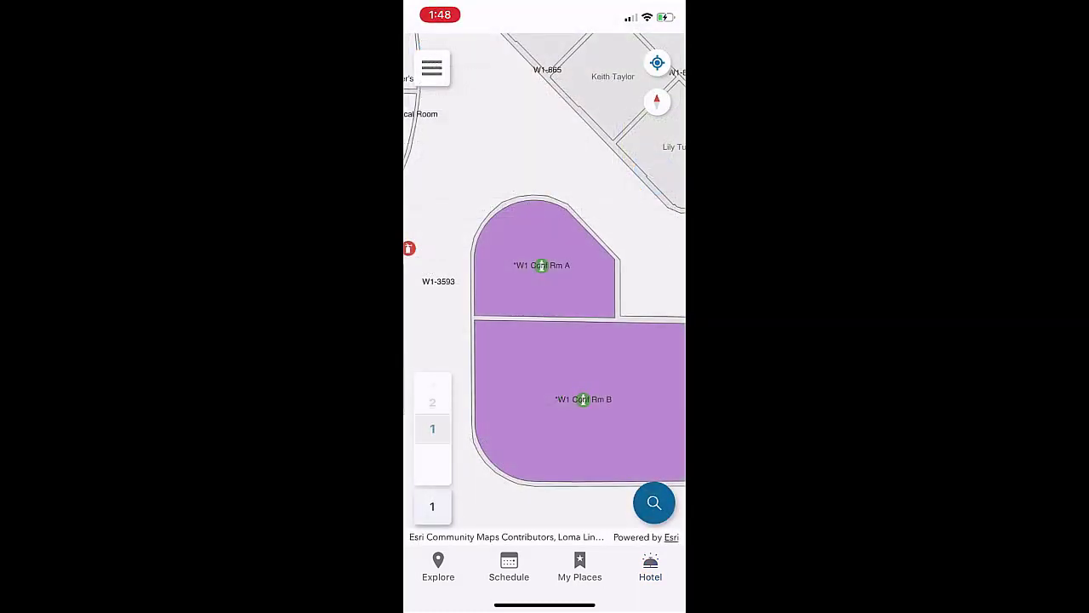
- Draft a new event titled Marketing Sync in *W1 Conf Rm A's schedule
left_click(543, 265)
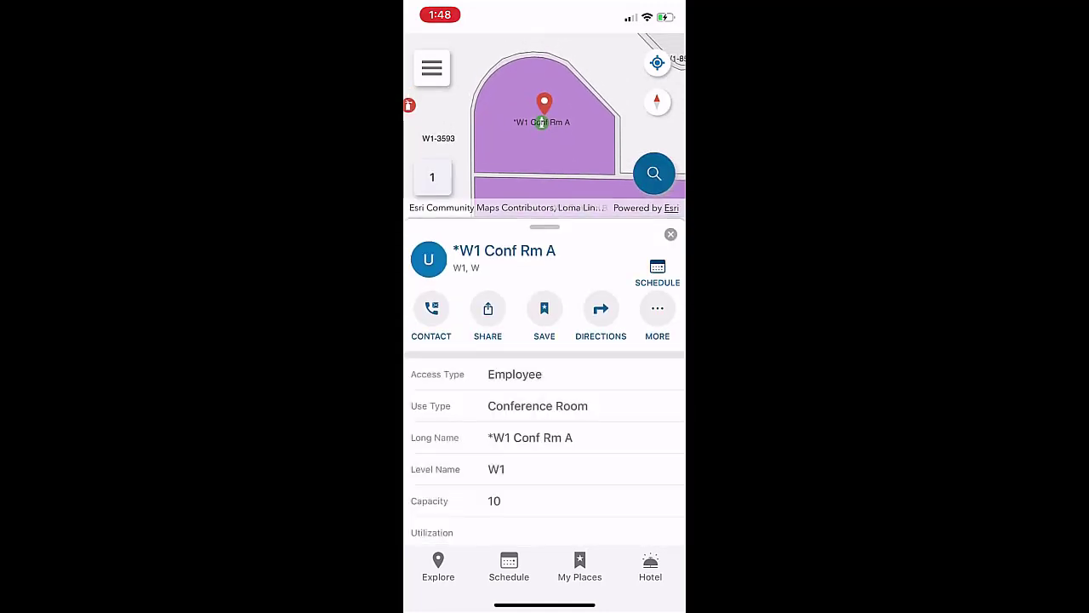
left_click(657, 272)
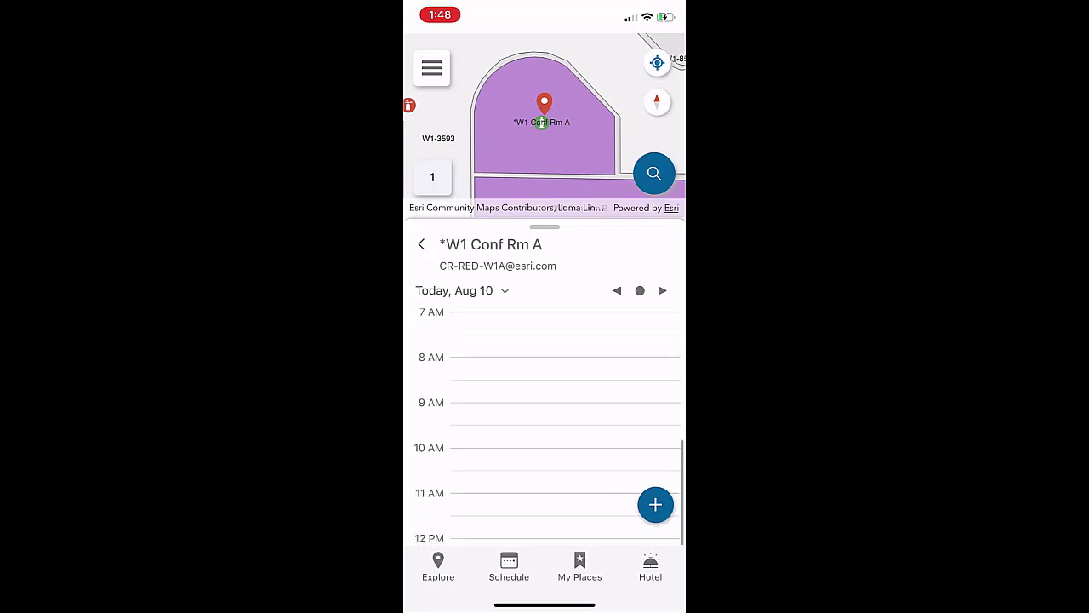
scroll("down", 3)
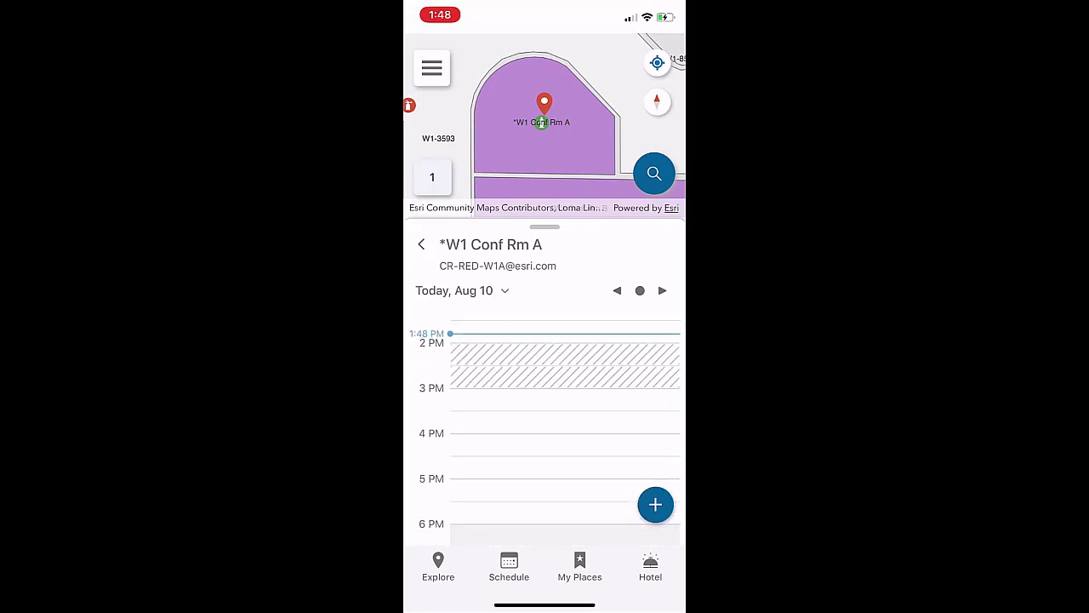
left_click(655, 504)
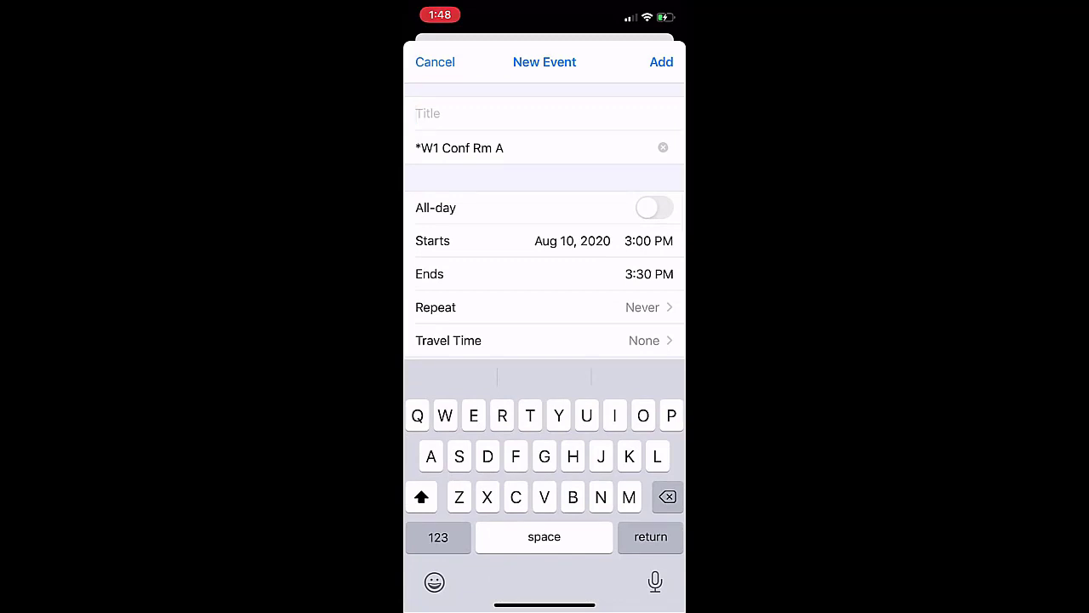
type("Marketing")
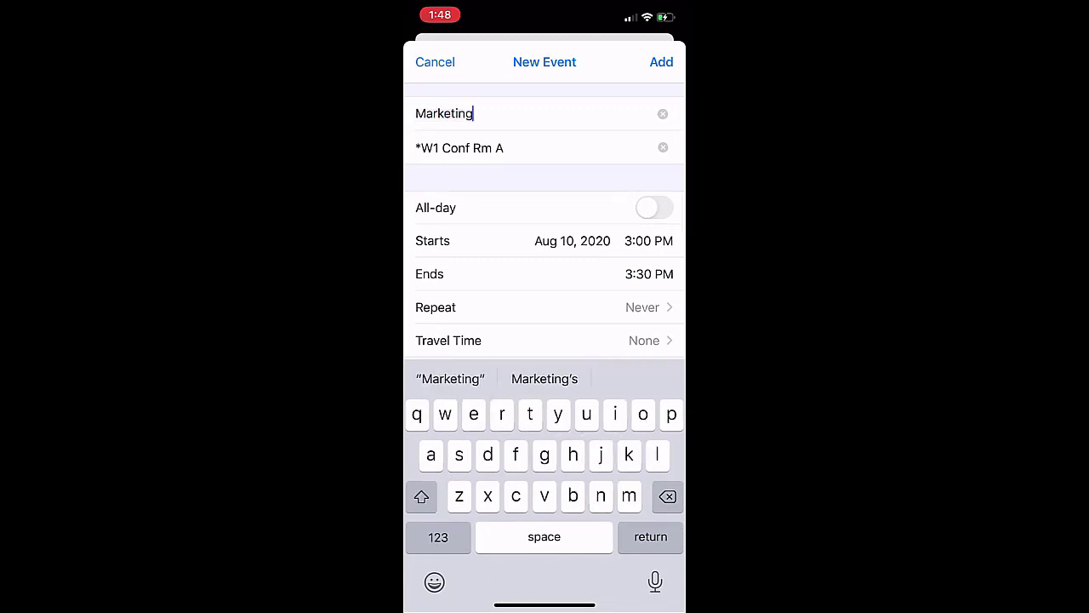
type("Sync")
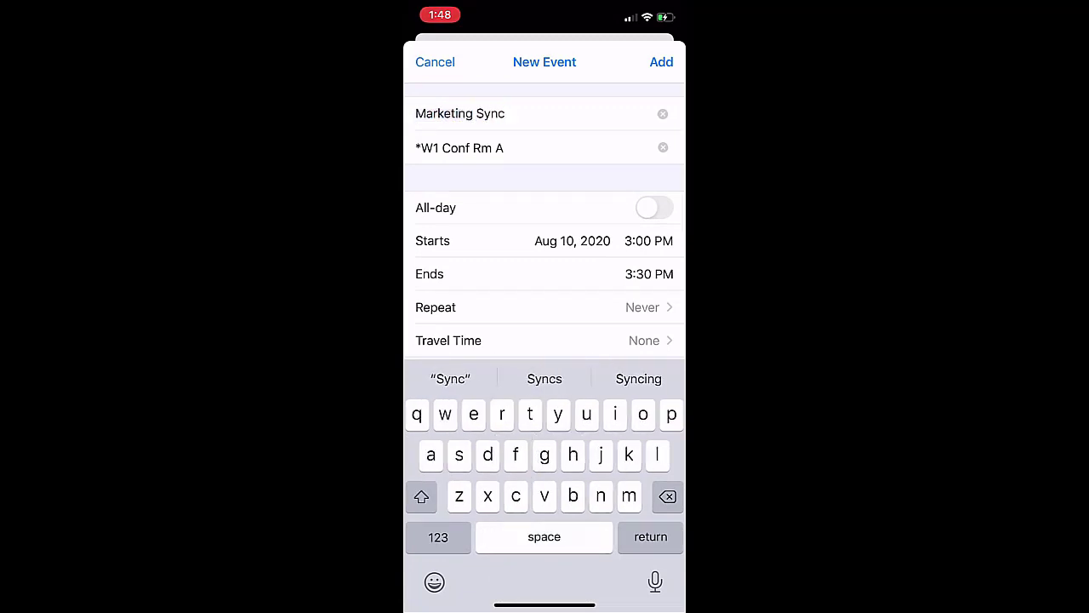